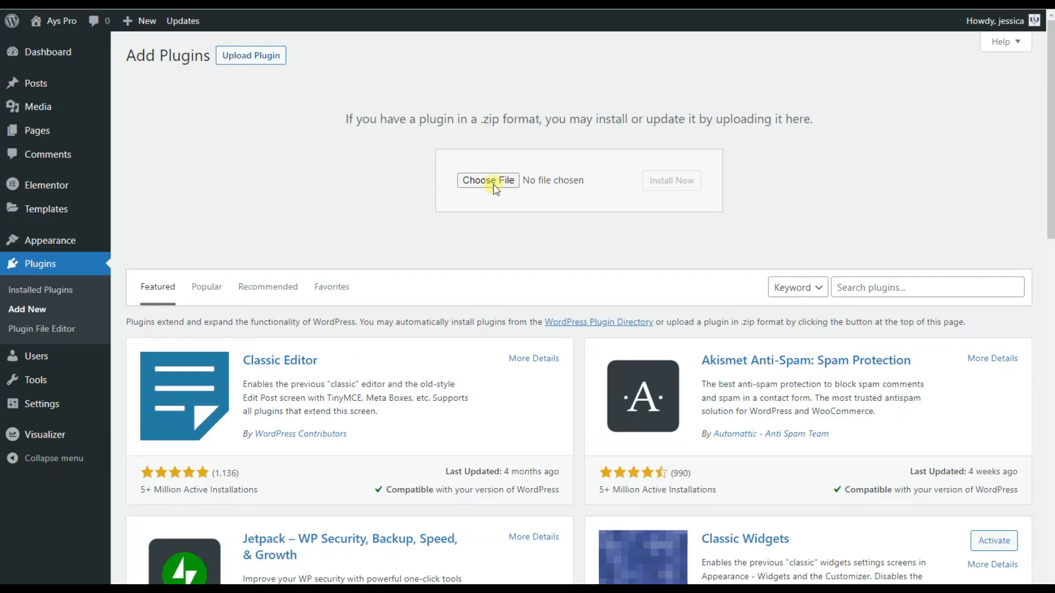
# - Upload ays-chatgpt-assistant.1.3.3.zip from the computer and install it as a plugin
pyautogui.click(488, 180)
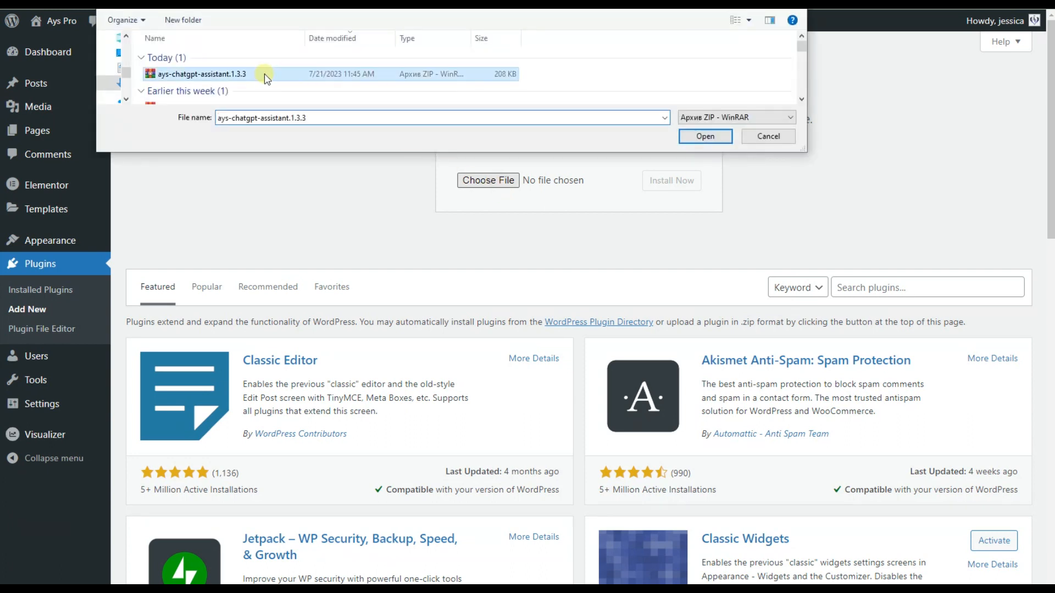
pyautogui.click(705, 136)
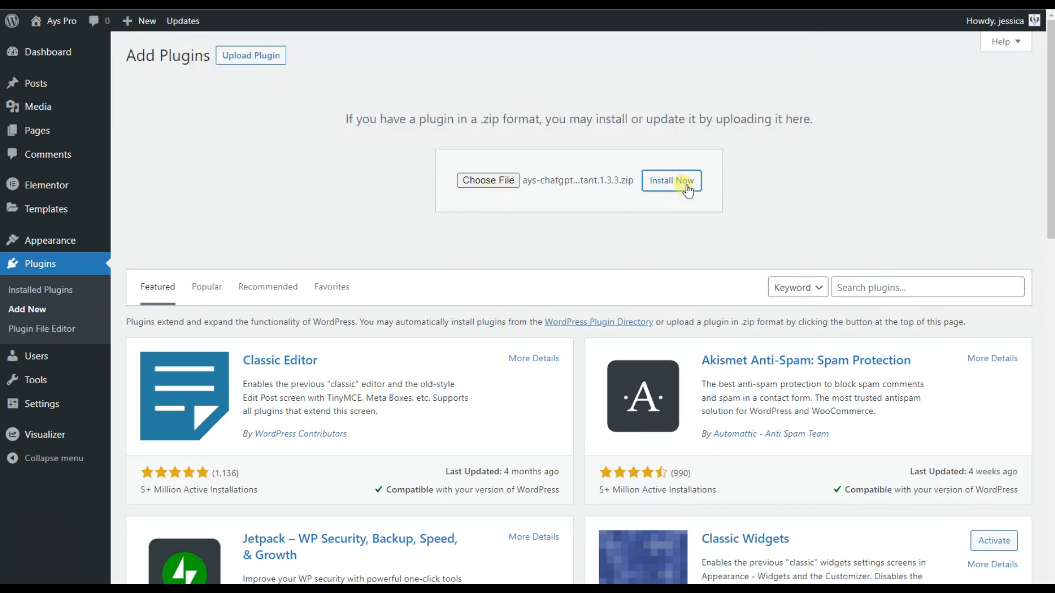
pyautogui.click(670, 181)
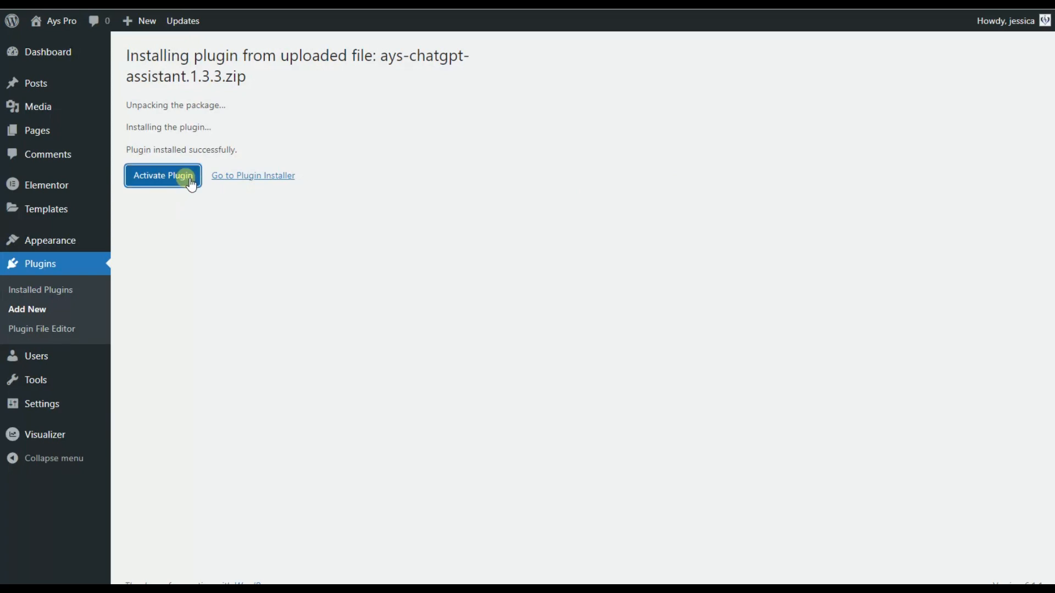
# - Activate the installed plugin and look through its API key setup instructions
pyautogui.click(162, 176)
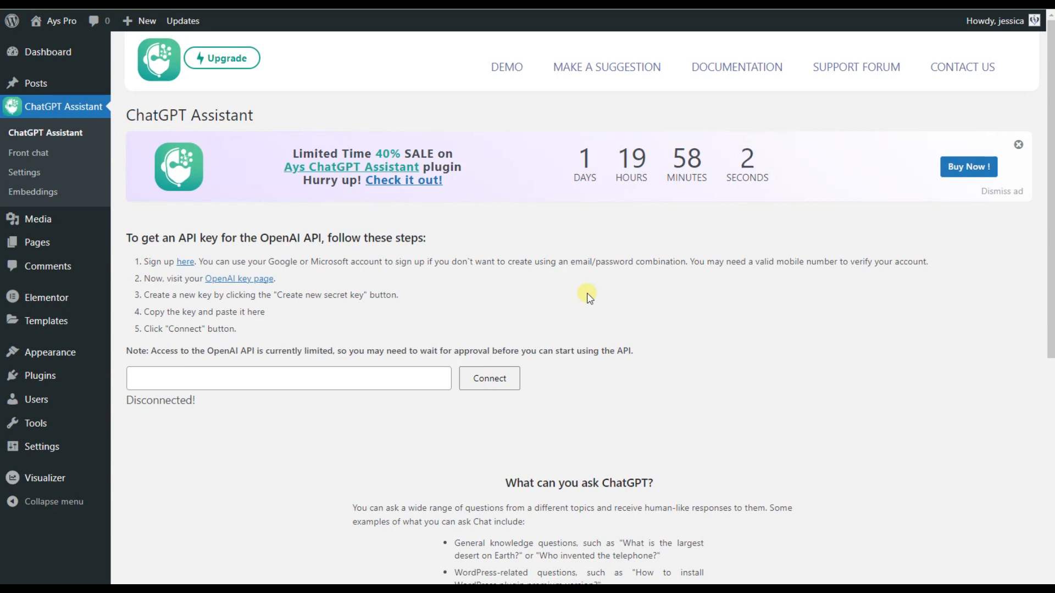
pyautogui.scroll(-3)
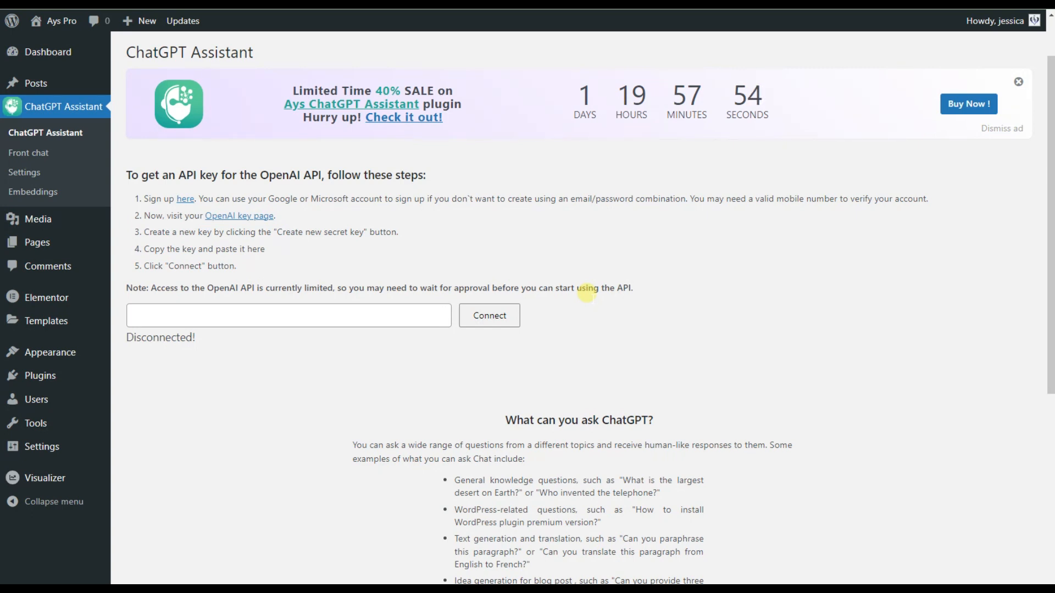
pyautogui.moveTo(393, 225)
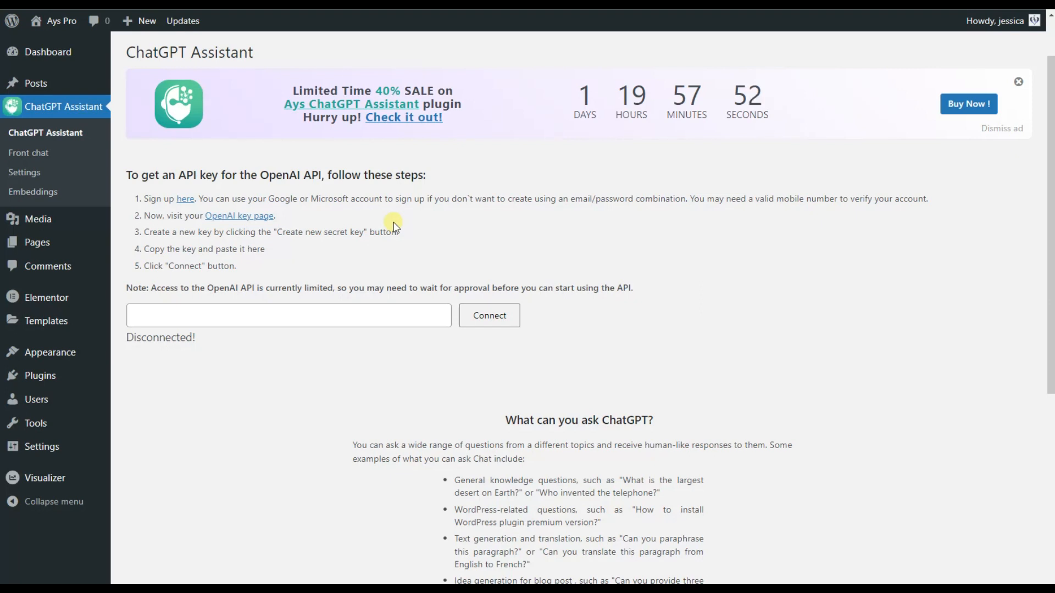
pyautogui.moveTo(262, 261)
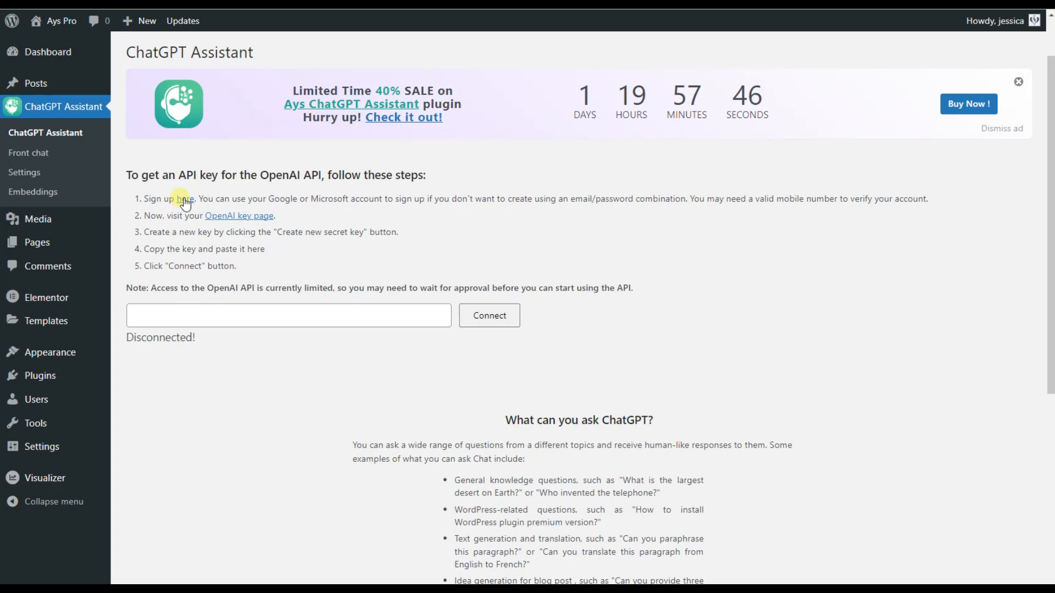
pyautogui.click(181, 199)
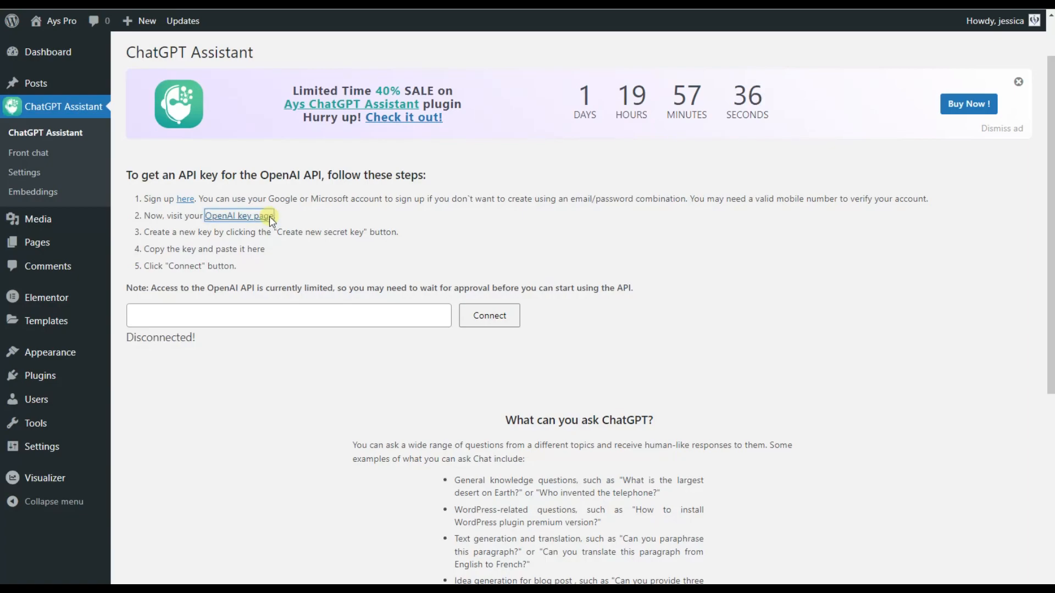
# - Create an unnamed secret key on the OpenAI API keys page and copy it
pyautogui.click(238, 216)
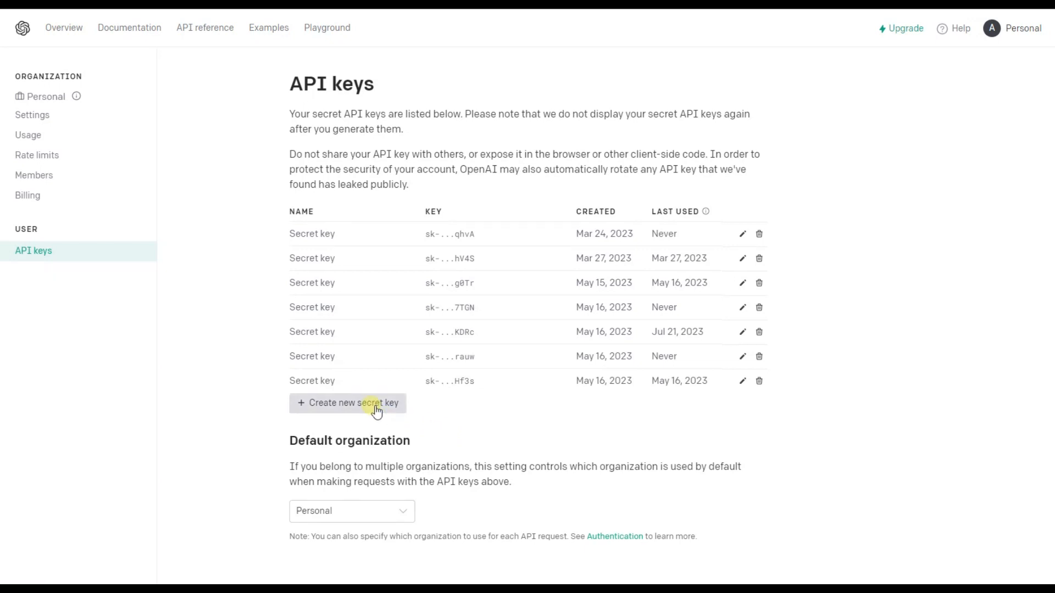
pyautogui.click(352, 403)
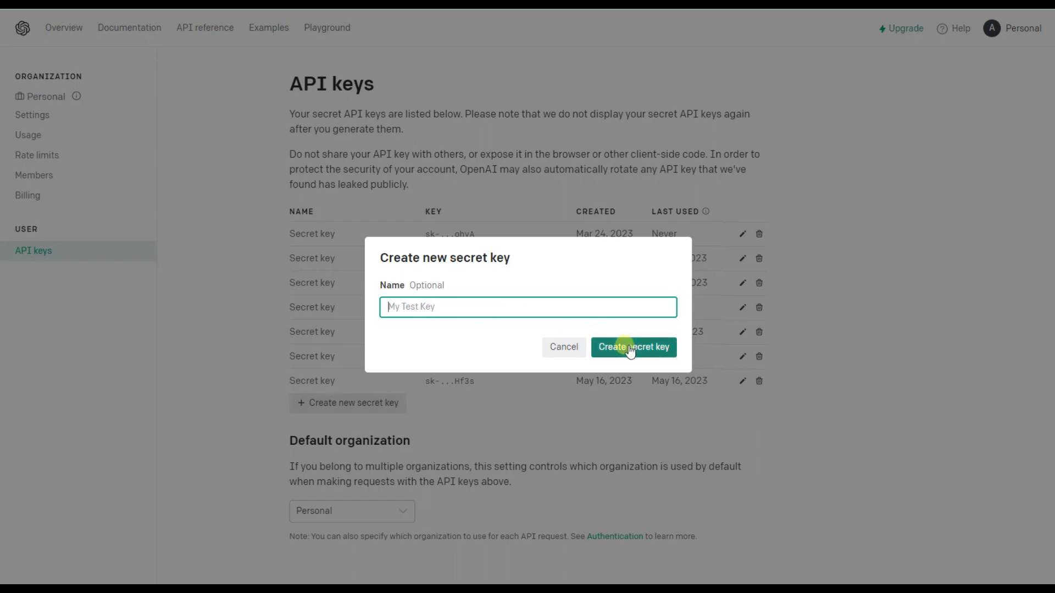
pyautogui.click(632, 347)
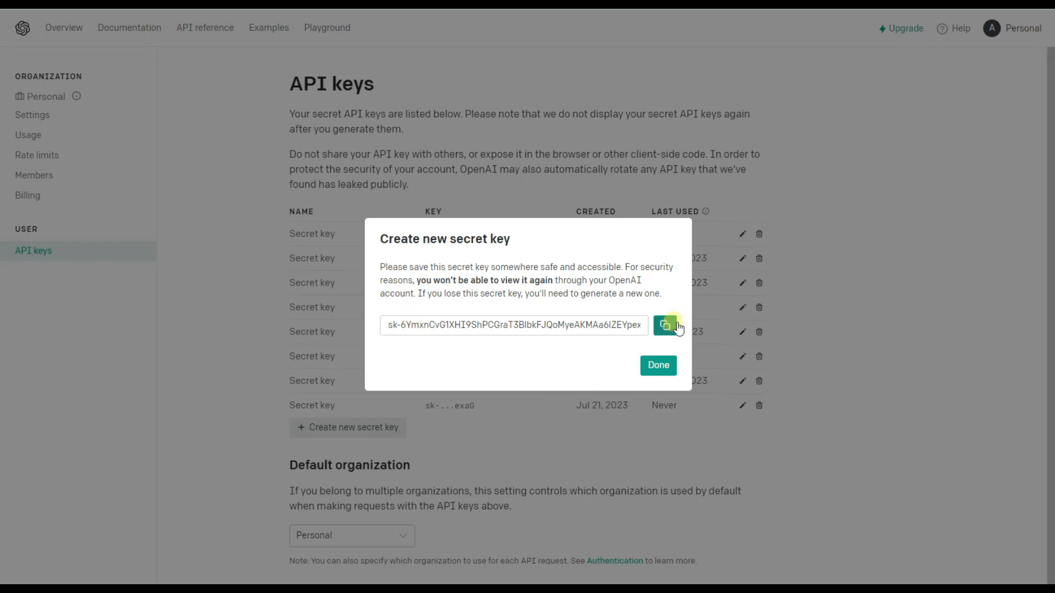
pyautogui.click(665, 325)
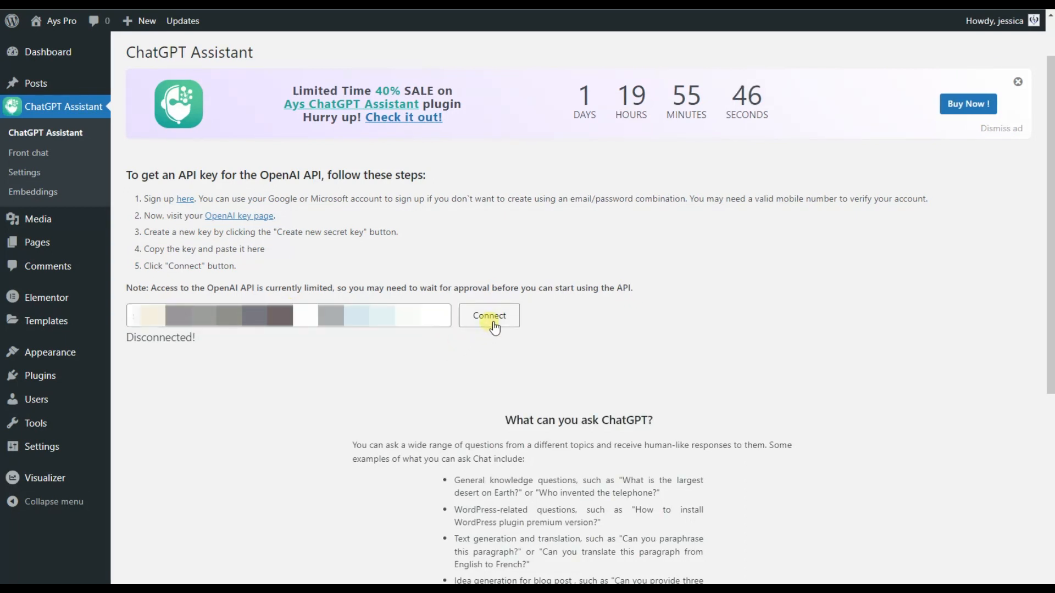
# - Connect the plugin with the pasted OpenAI API key so it reports Connected
pyautogui.click(488, 315)
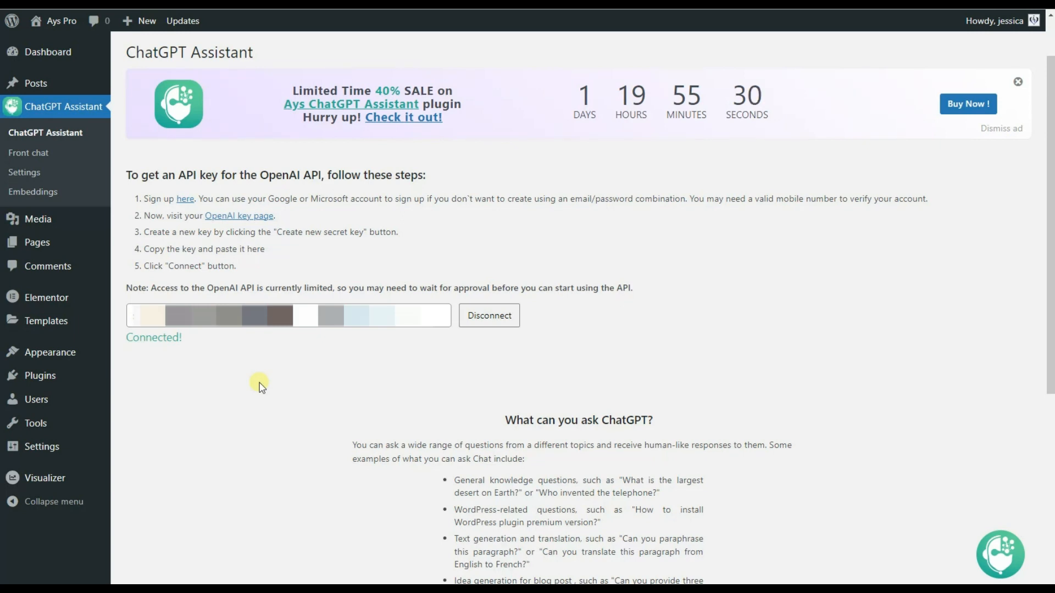
pyautogui.moveTo(256, 378)
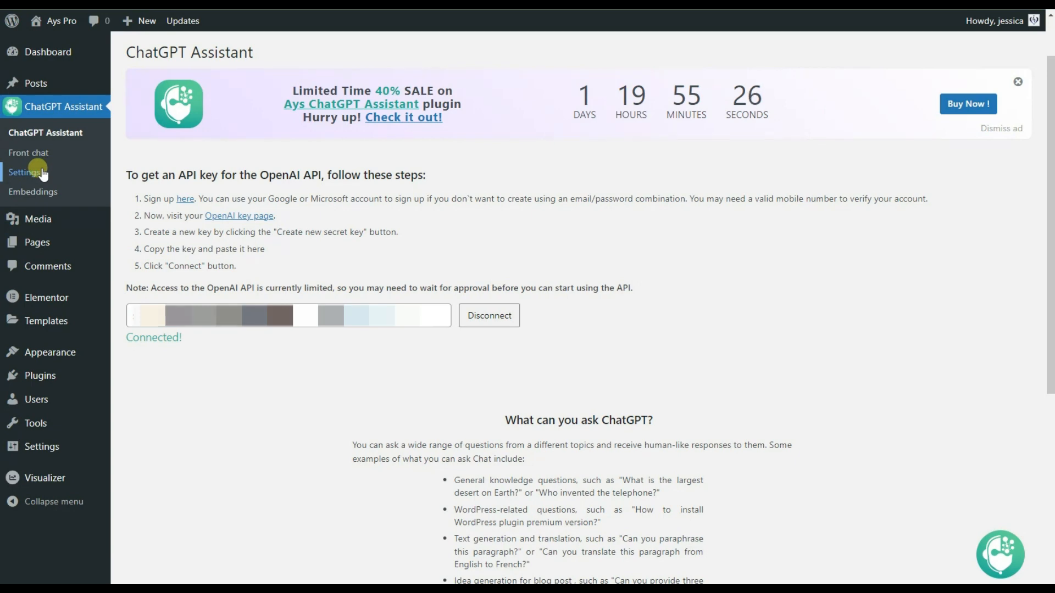
# - Review the shortcode and General settings, then list the Chat position choices Left, Center, Right
pyautogui.click(27, 172)
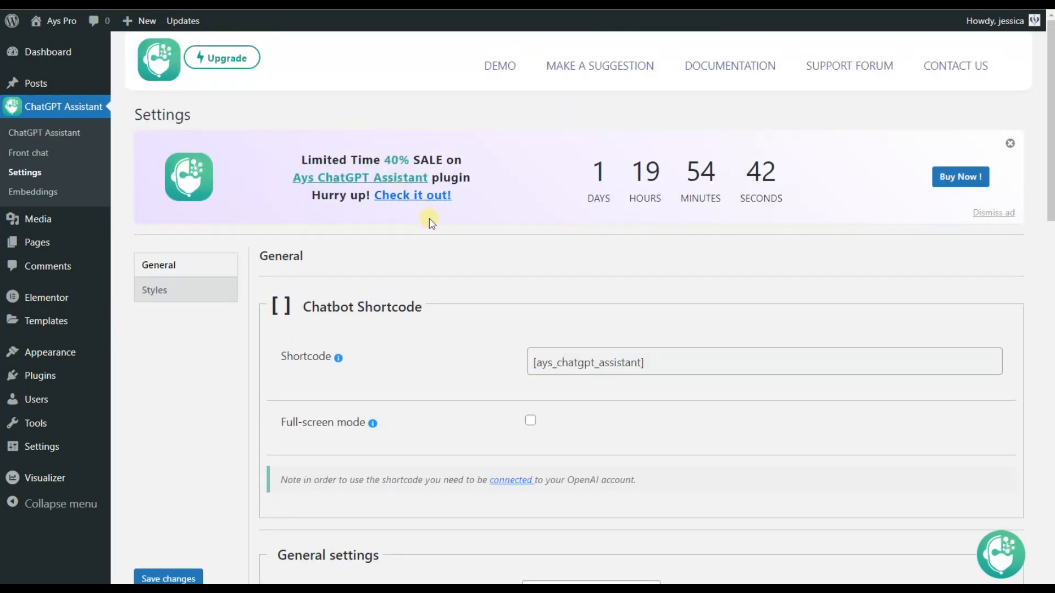
pyautogui.moveTo(442, 246)
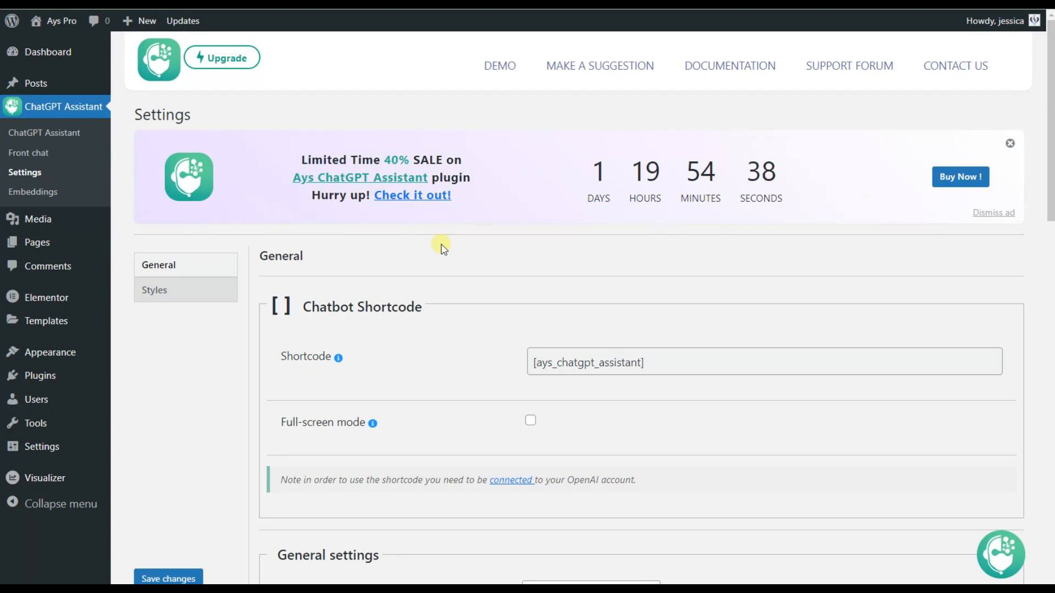
pyautogui.scroll(-3)
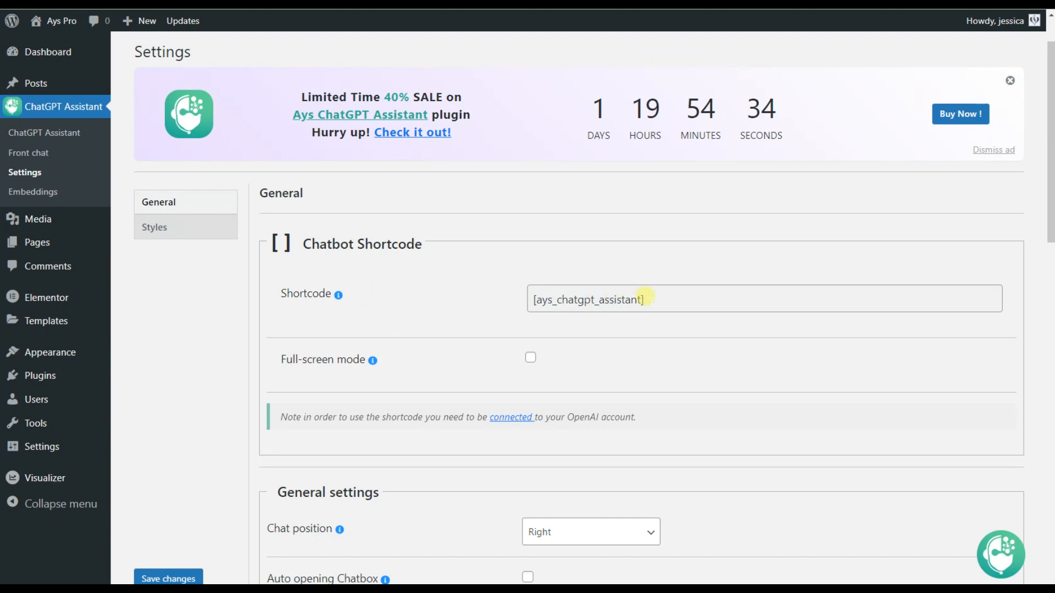
pyautogui.moveTo(356, 314)
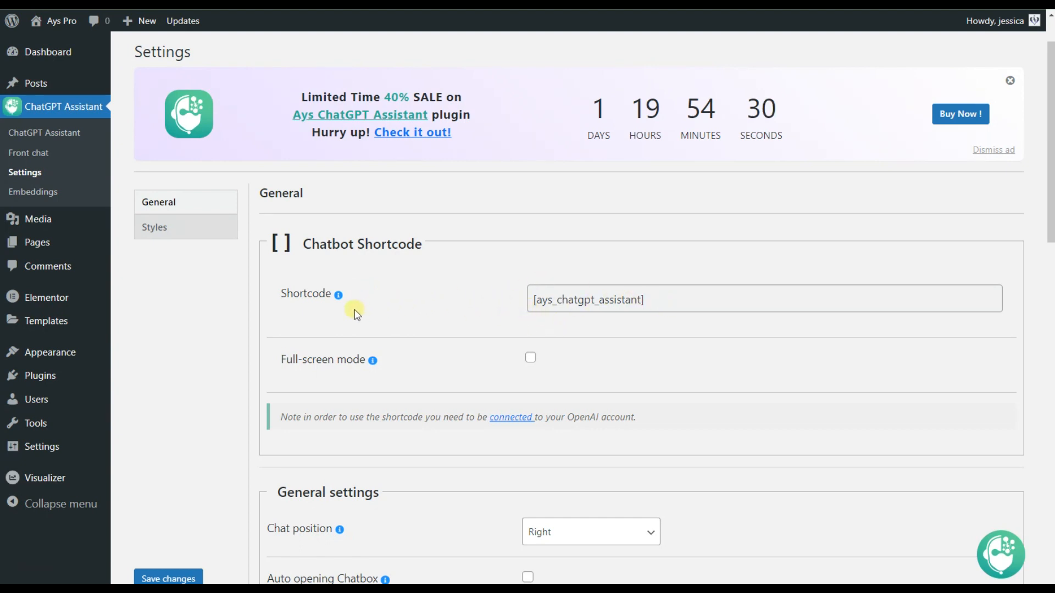
pyautogui.scroll(-3)
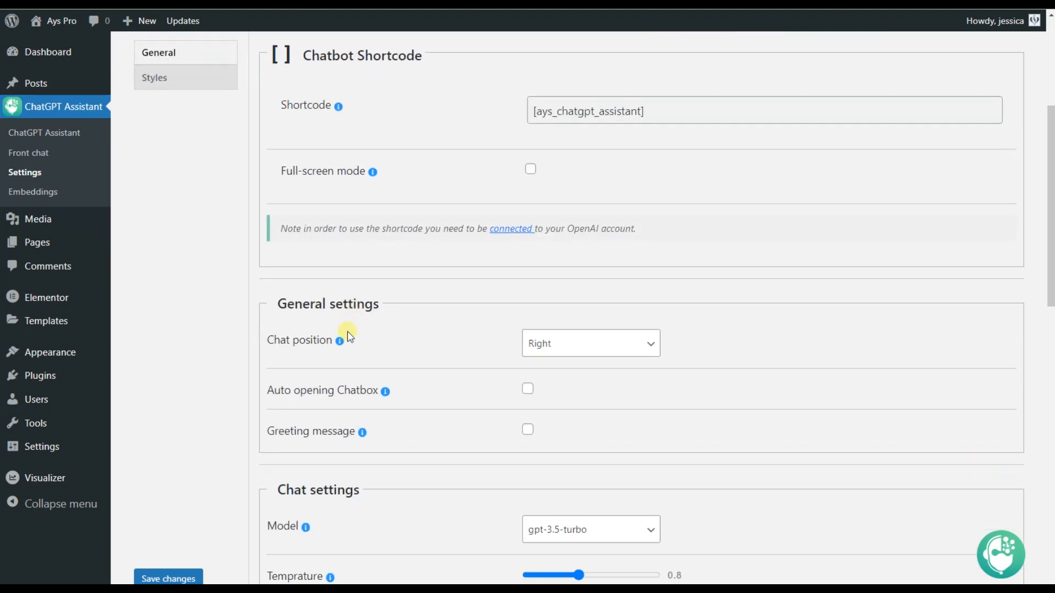
pyautogui.moveTo(436, 355)
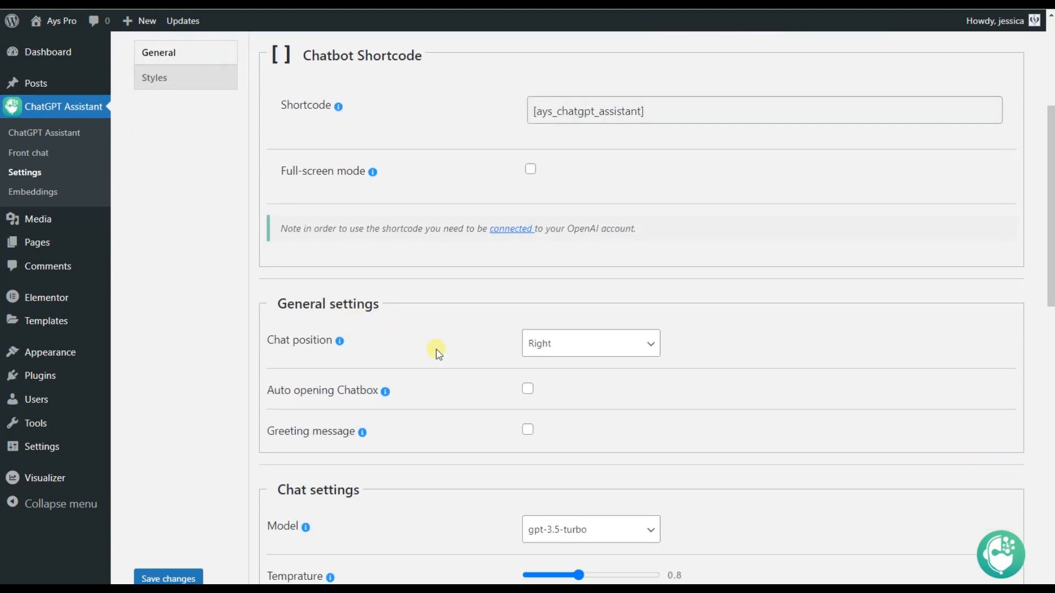
pyautogui.click(589, 343)
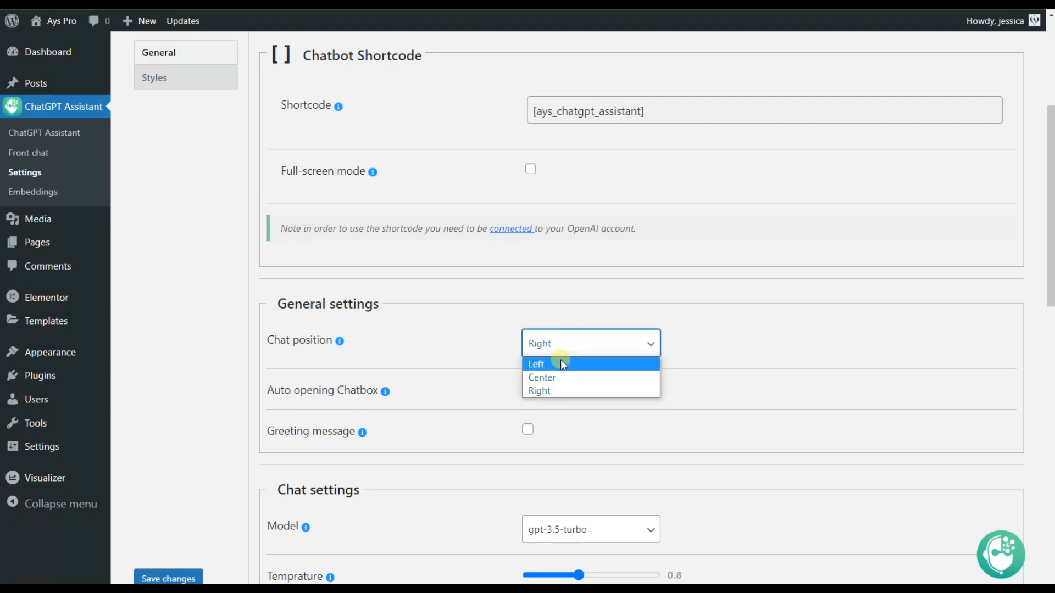
pyautogui.moveTo(562, 377)
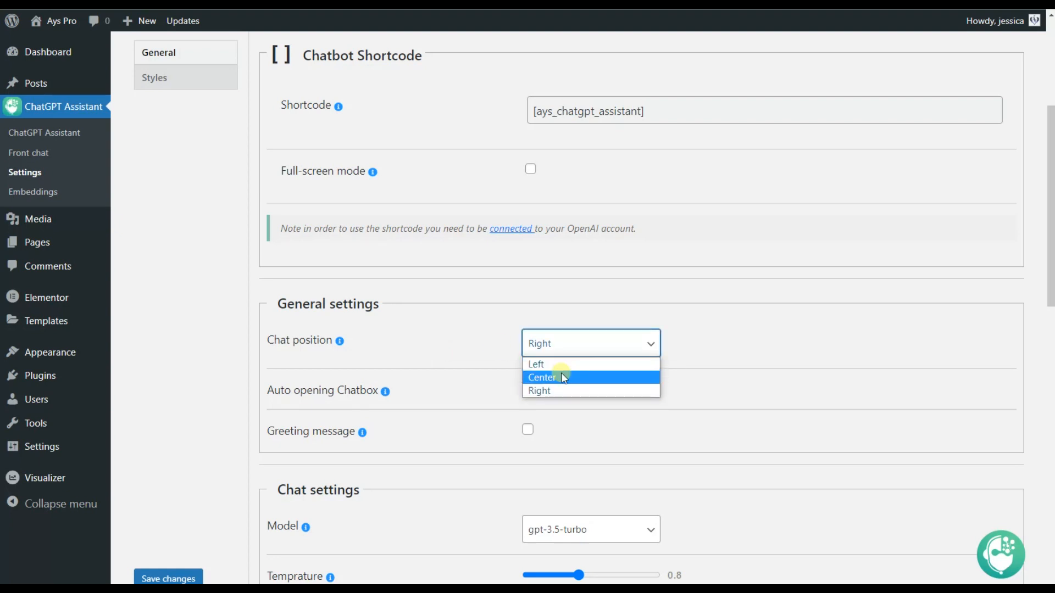
pyautogui.scroll(-3)
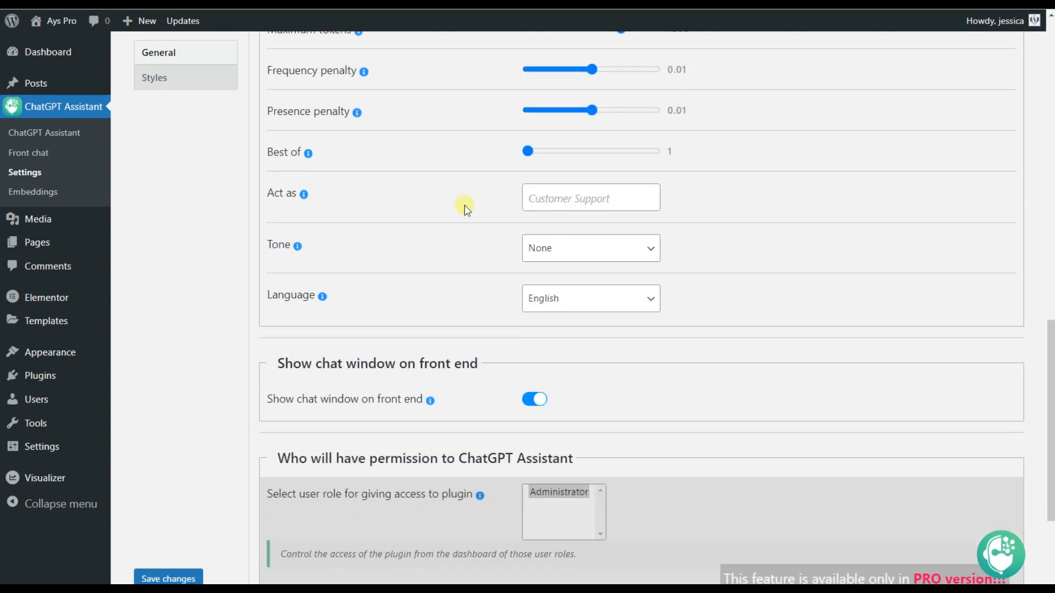
pyautogui.moveTo(508, 350)
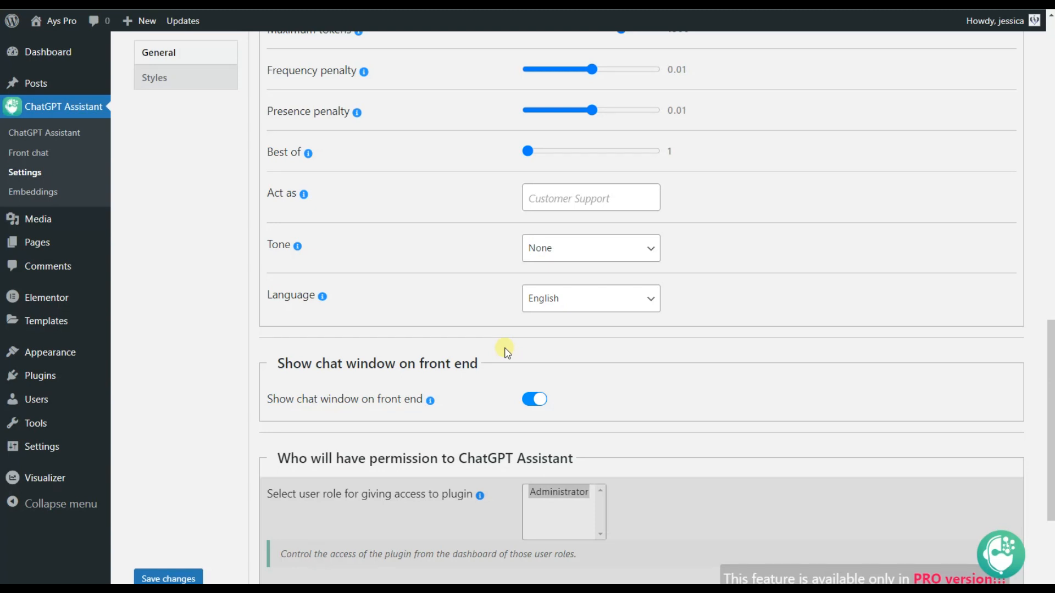
pyautogui.moveTo(505, 393)
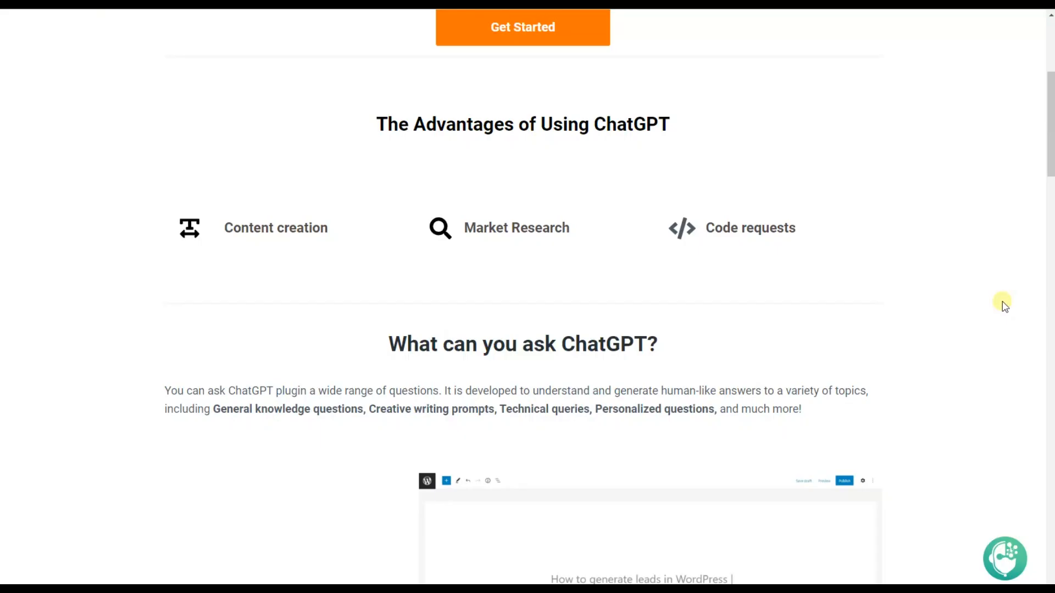
pyautogui.moveTo(989, 308)
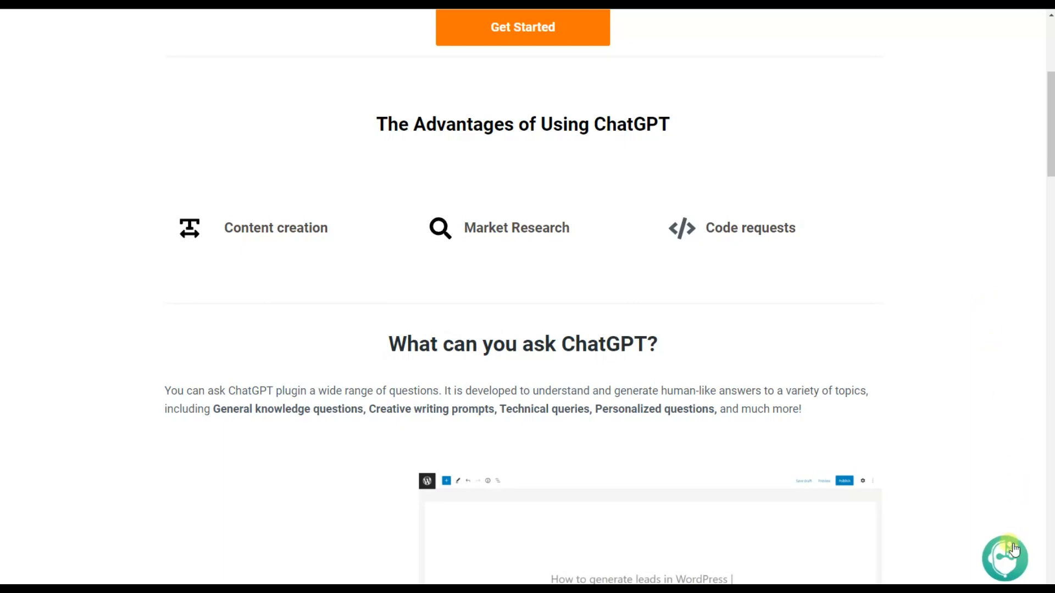
# - Ask the front-end AI Assistant chat for tips on learning new languages
pyautogui.click(1005, 559)
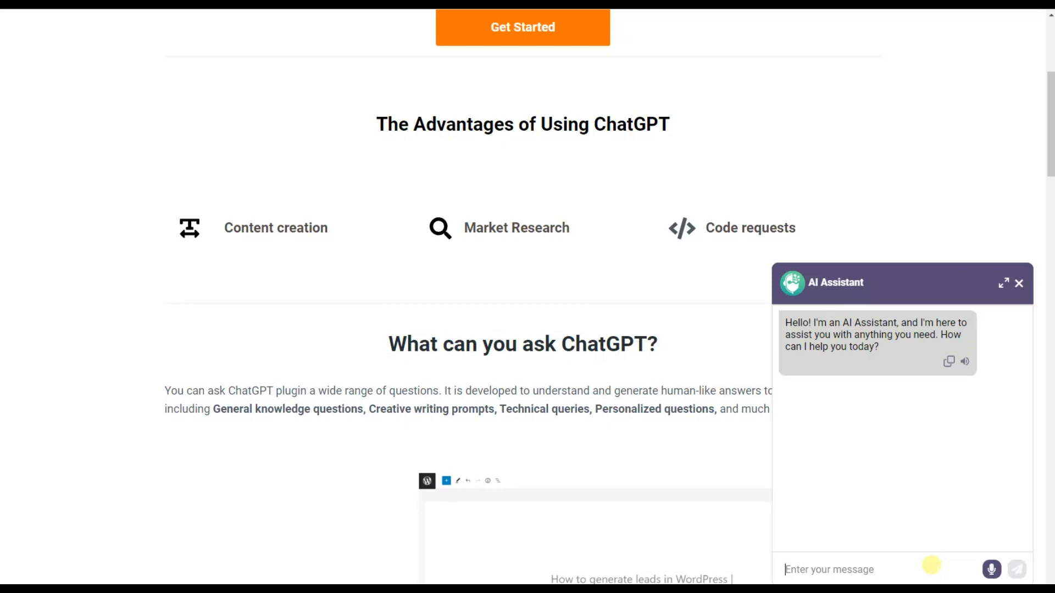
pyautogui.write('Give me tips for learning new languag')
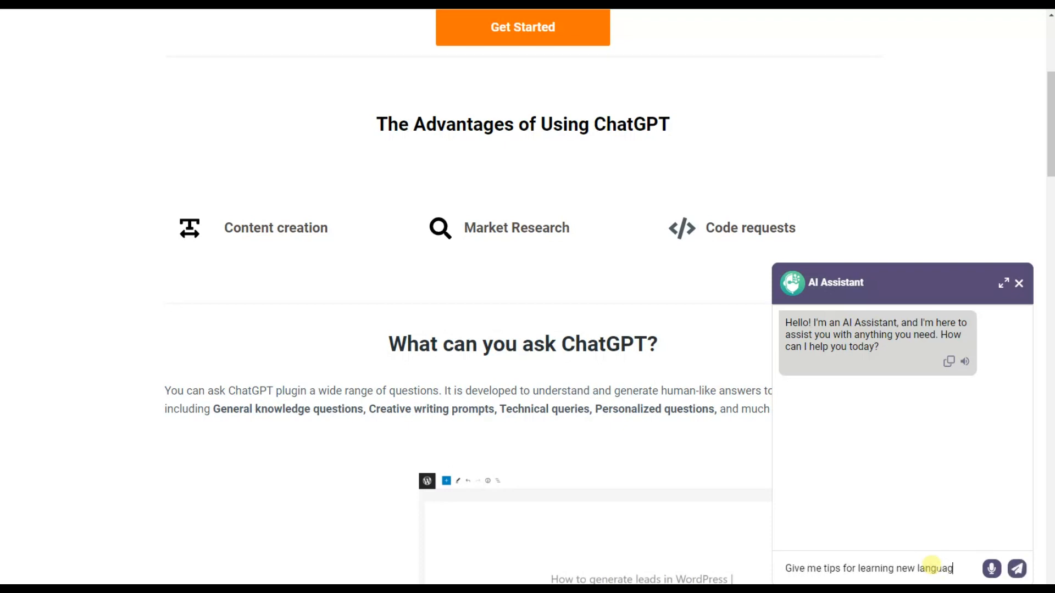
pyautogui.click(1015, 569)
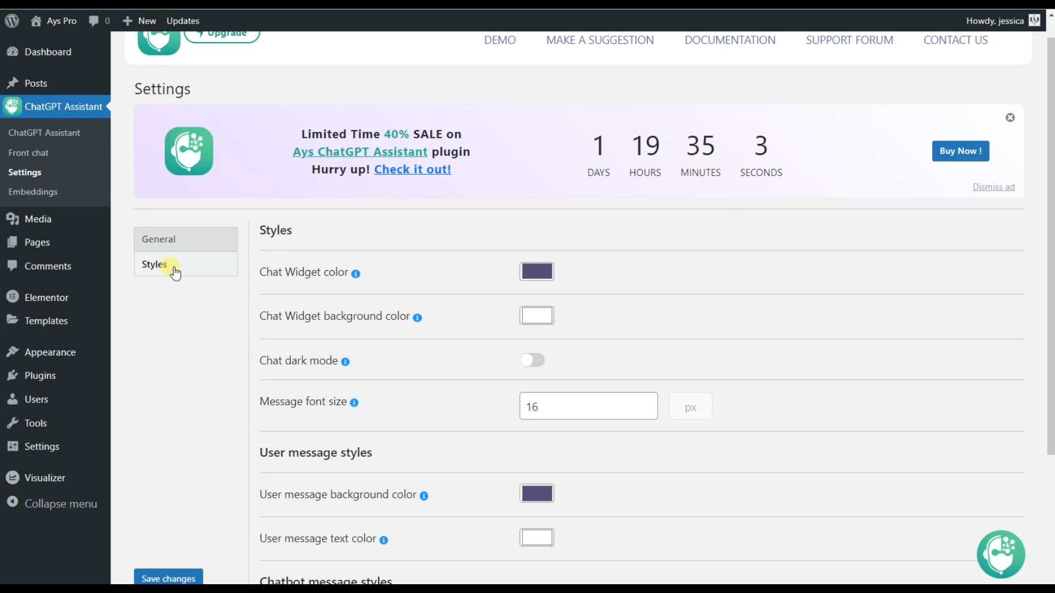
pyautogui.moveTo(212, 348)
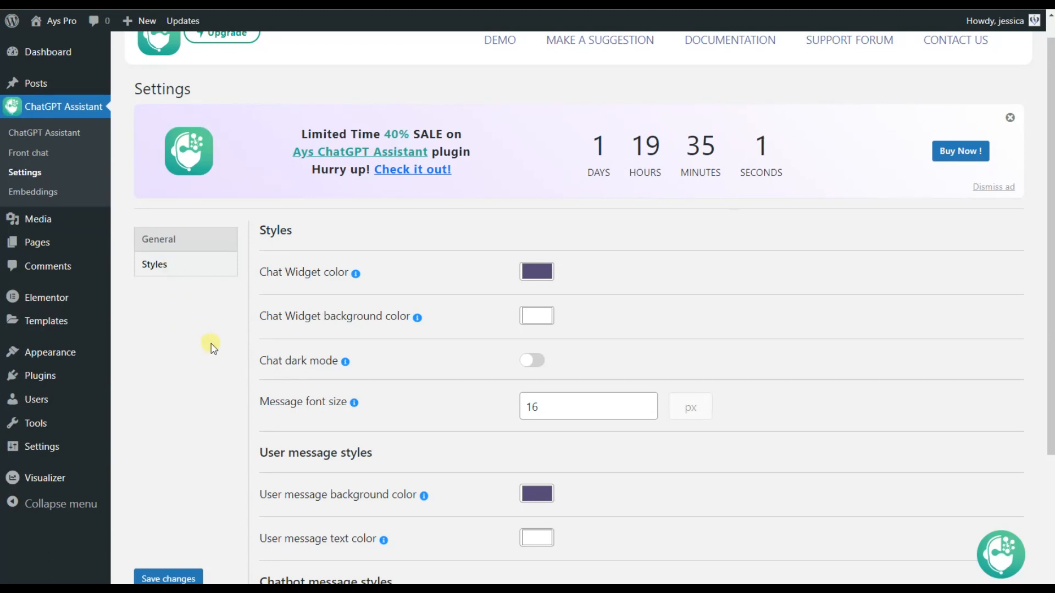
# - Scroll through the Styles colour and font options down to Save changes
pyautogui.scroll(-3)
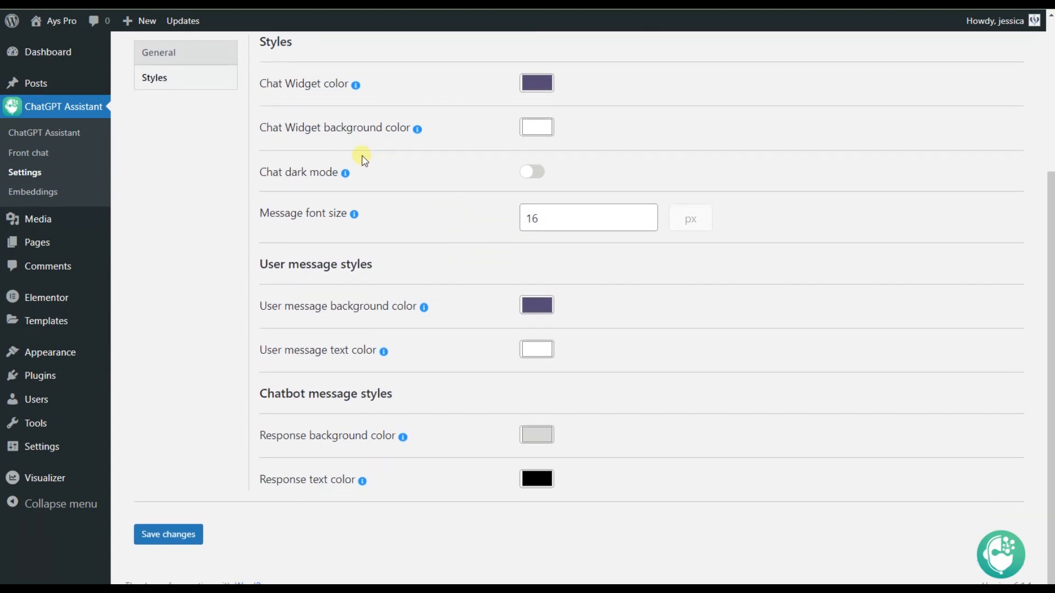
pyautogui.moveTo(422, 262)
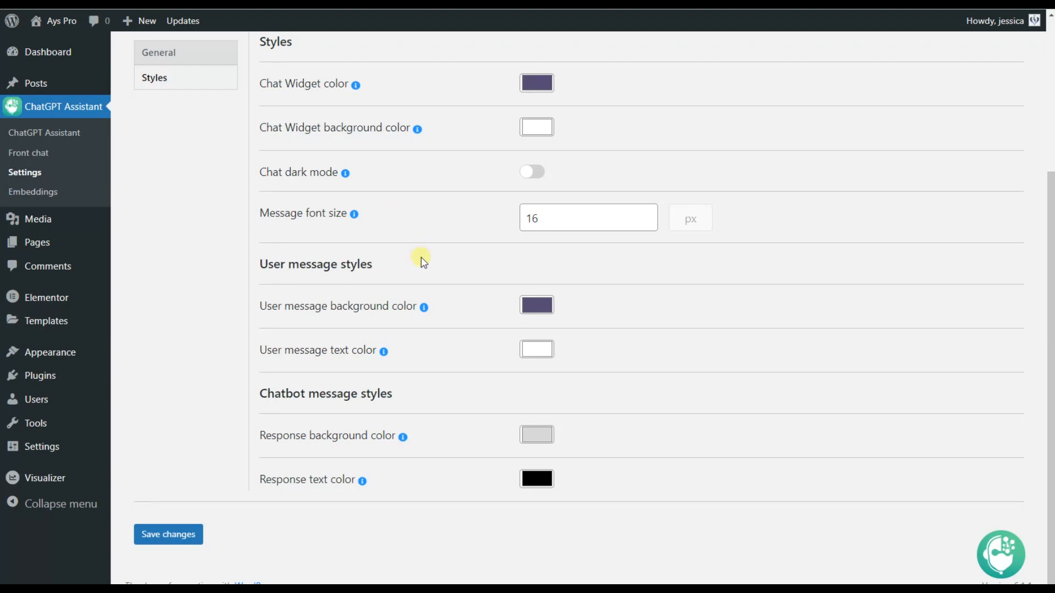
pyautogui.moveTo(224, 299)
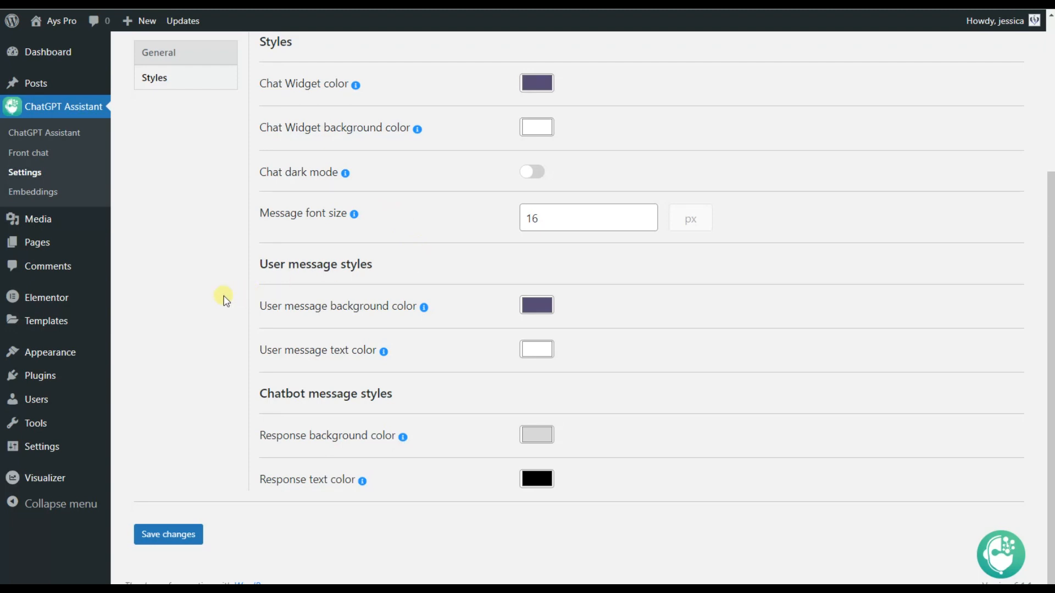